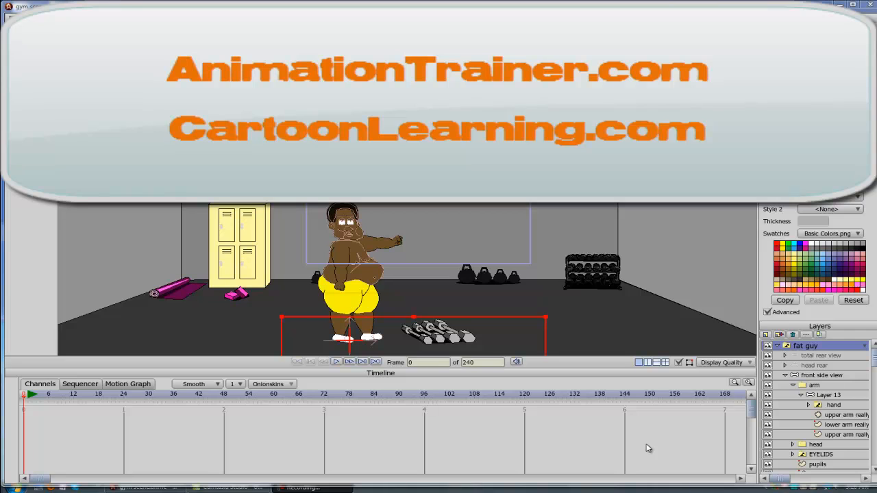
mouse_move(643, 442)
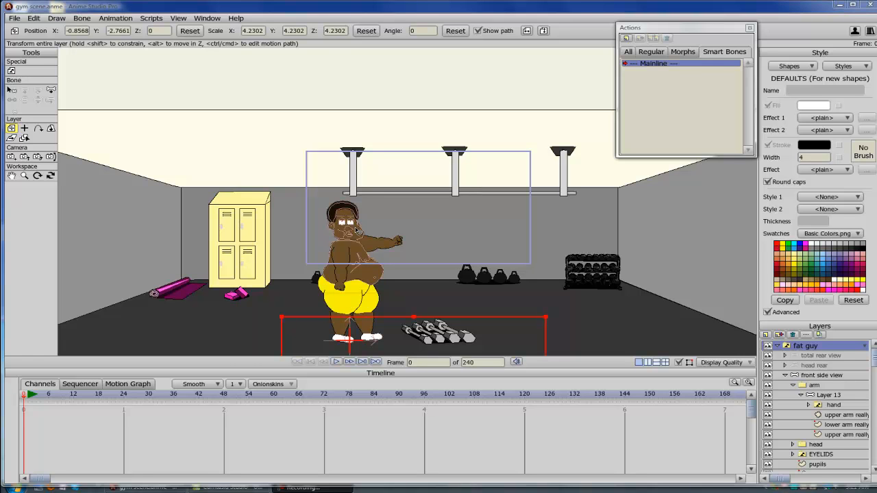
mouse_move(359, 219)
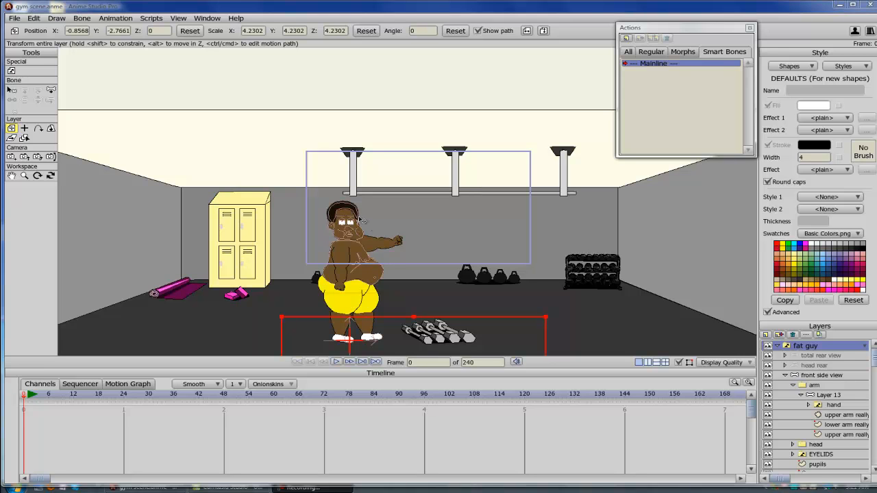
mouse_move(375, 248)
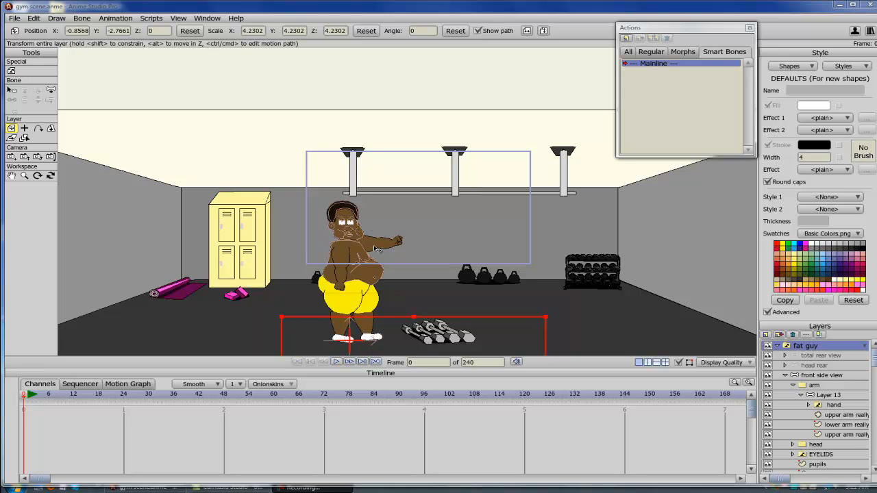
mouse_move(313, 206)
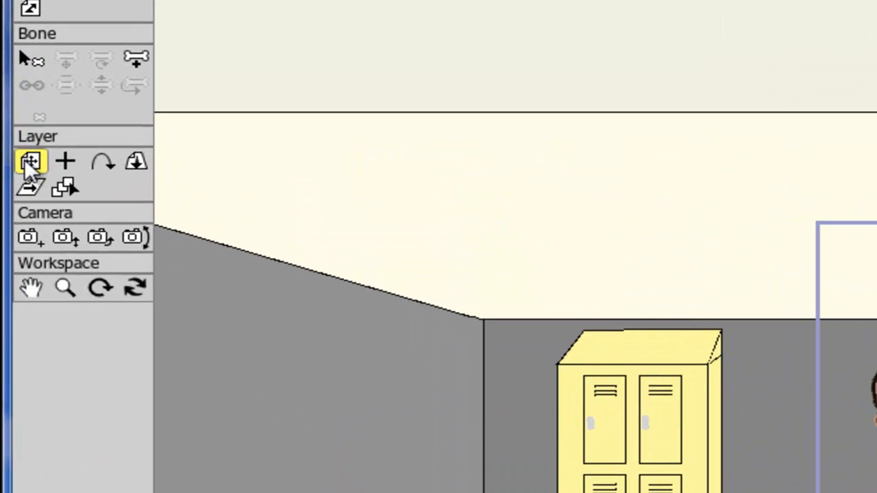
mouse_move(30, 163)
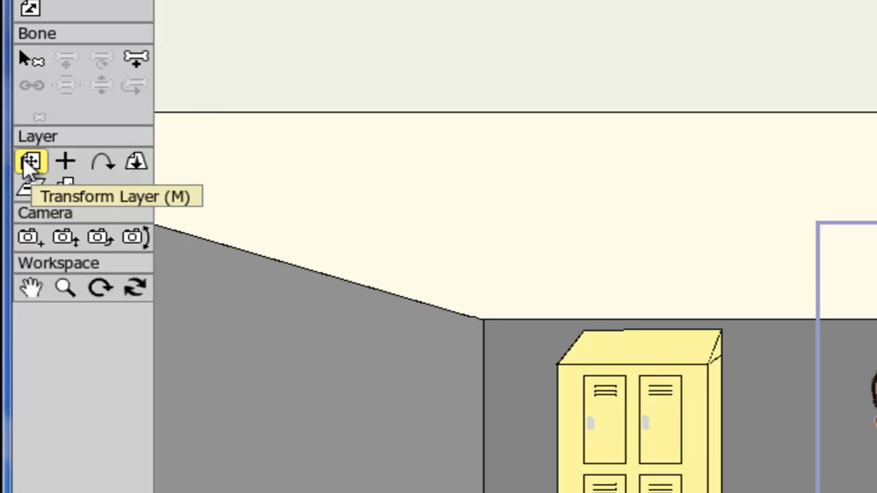
mouse_move(65, 162)
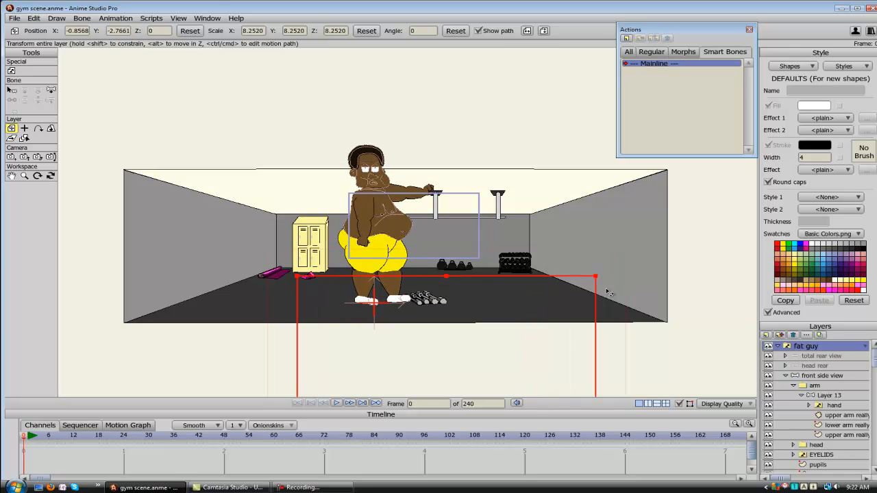
mouse_move(440, 231)
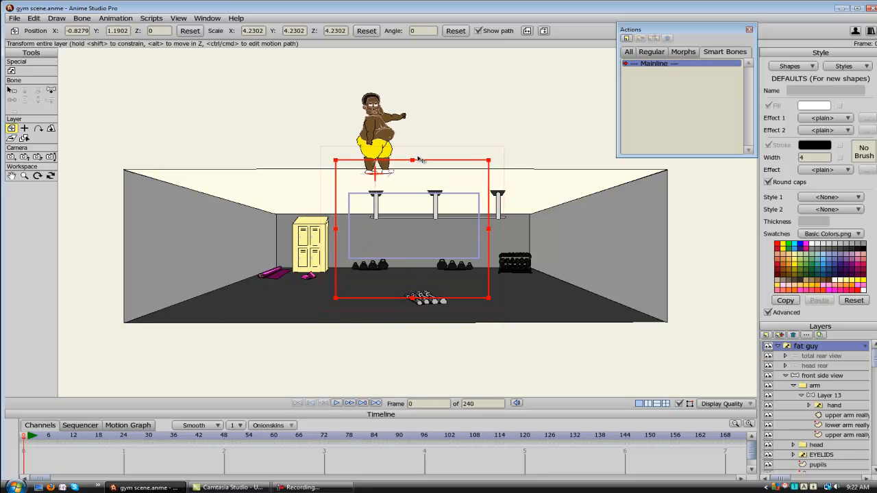
Drag the fat guy back down onto the gym floor.
left_click_drag(377, 161, 183, 336)
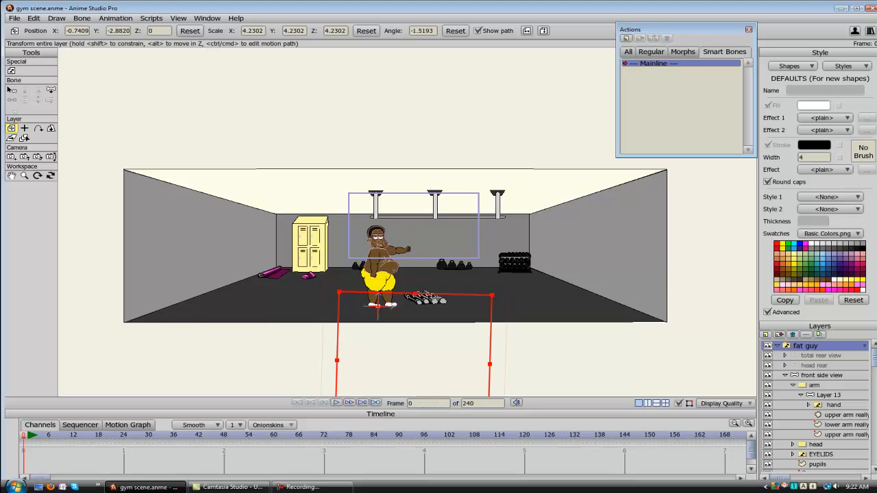
mouse_move(437, 293)
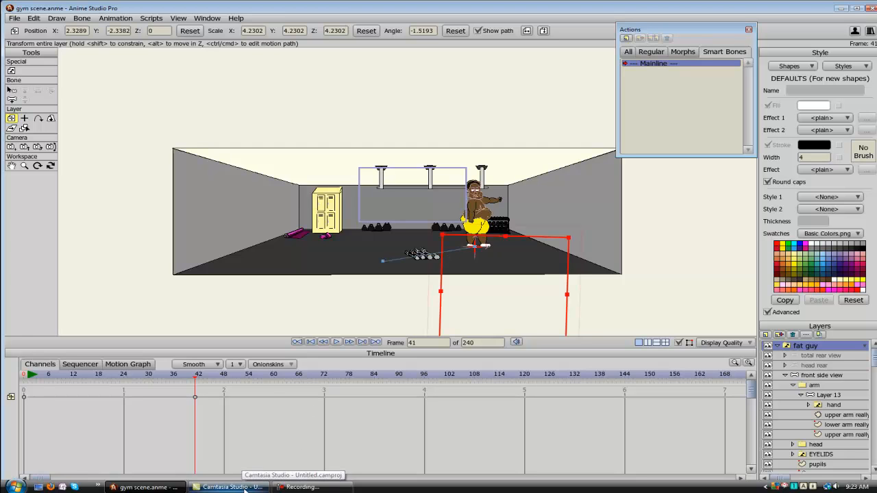
mouse_move(526, 223)
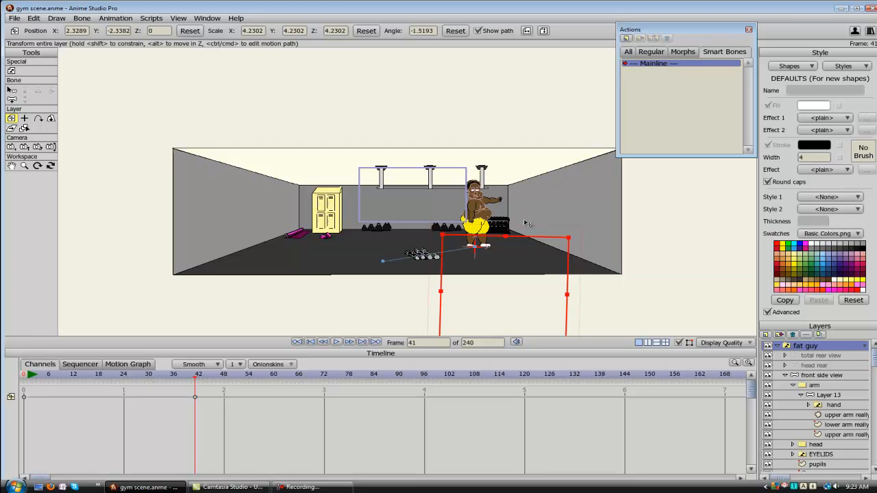
mouse_move(521, 231)
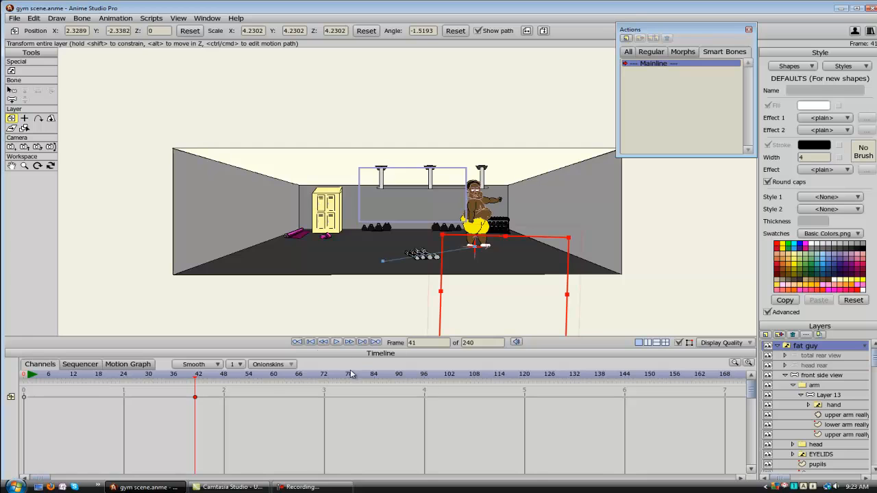
mouse_move(331, 364)
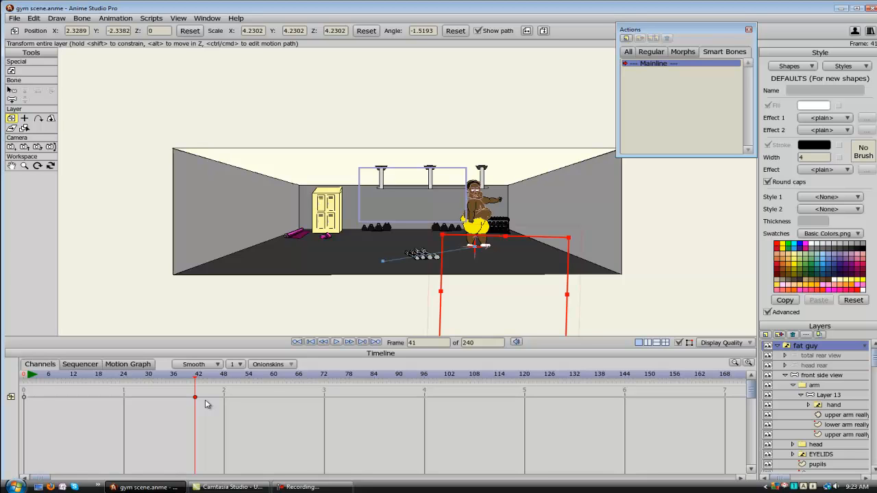
mouse_move(227, 410)
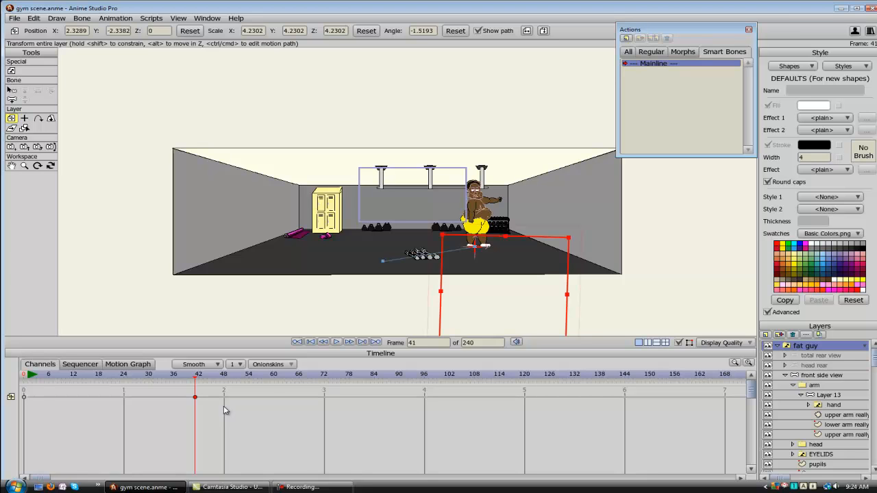
Return to frame 0 after keyframing the fat guy near the weights at frame 41.
left_click(227, 377)
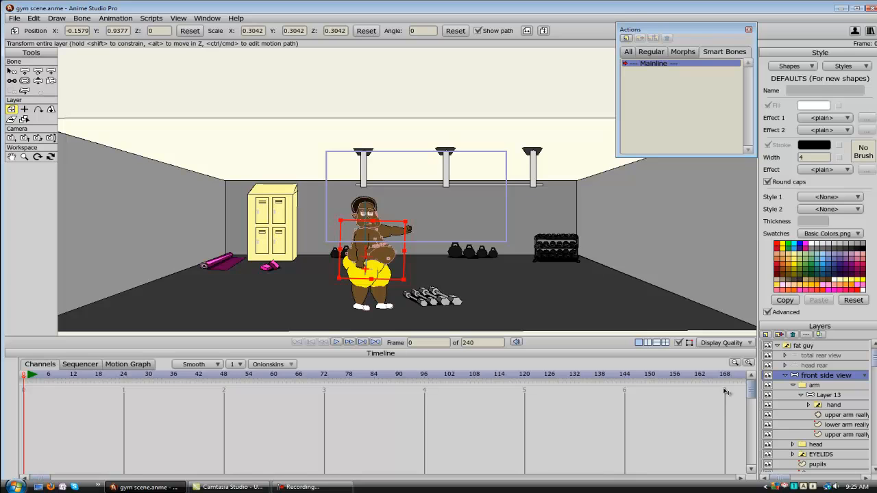
mouse_move(803, 382)
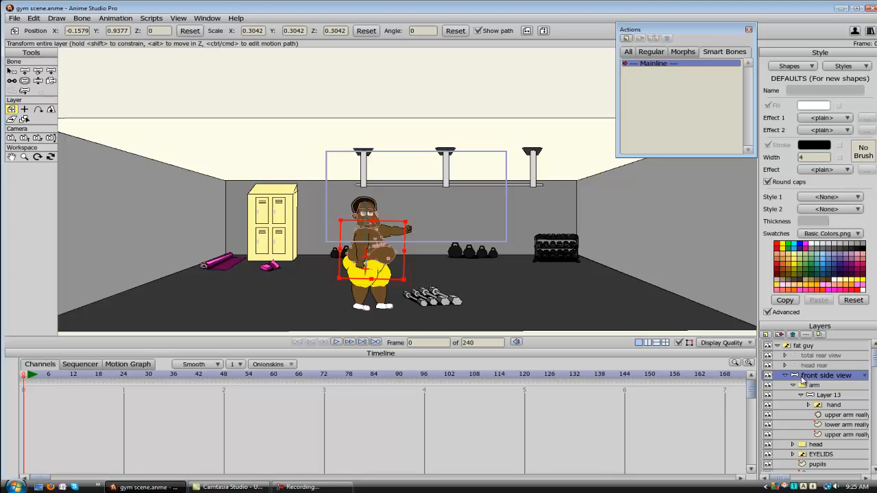
Set the front side view layer's colour to Blue in Layer Settings and confirm.
double_click(825, 375)
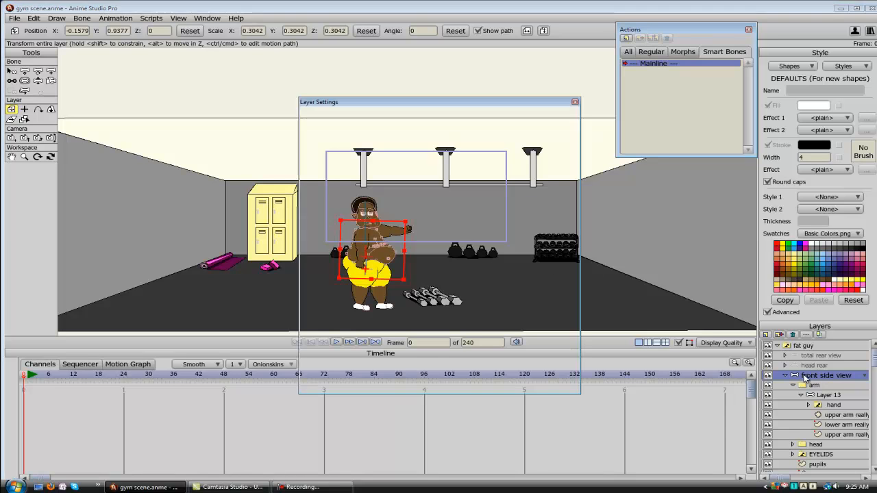
left_click(525, 107)
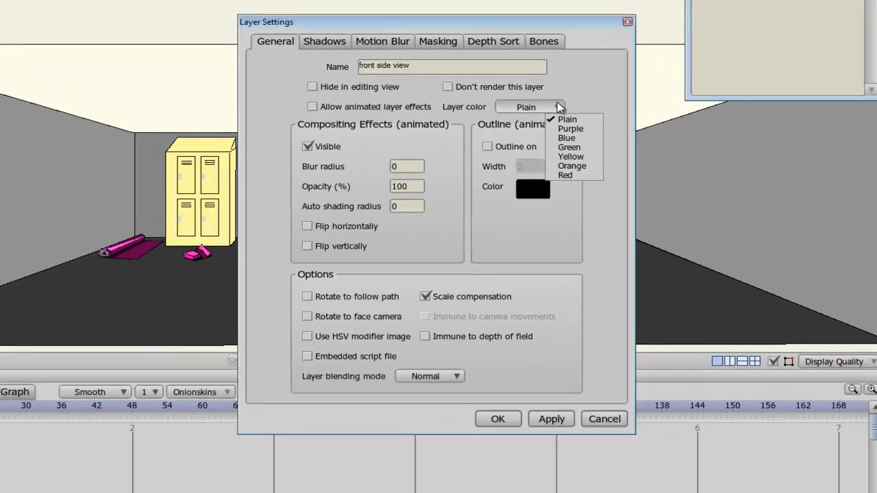
left_click(566, 137)
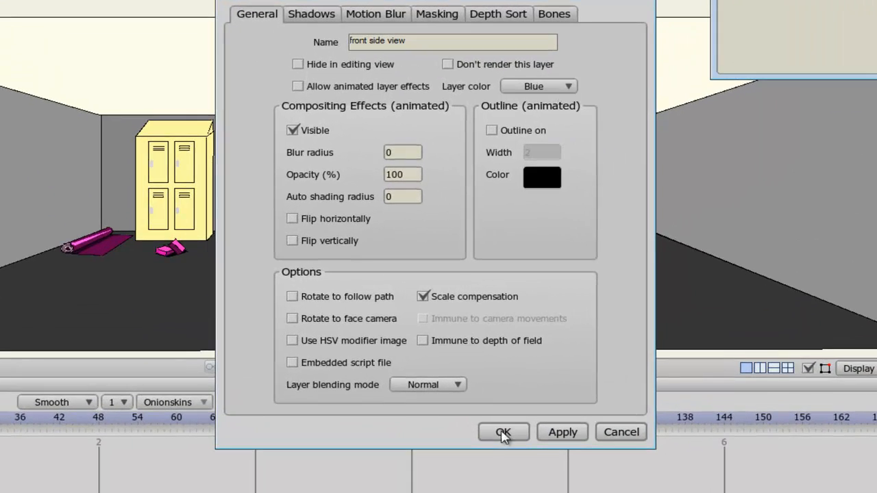
left_click(503, 433)
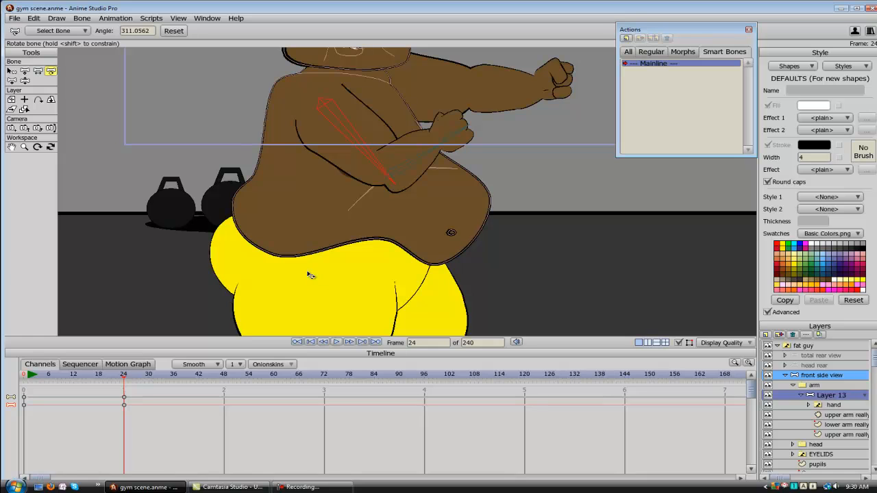
mouse_move(274, 363)
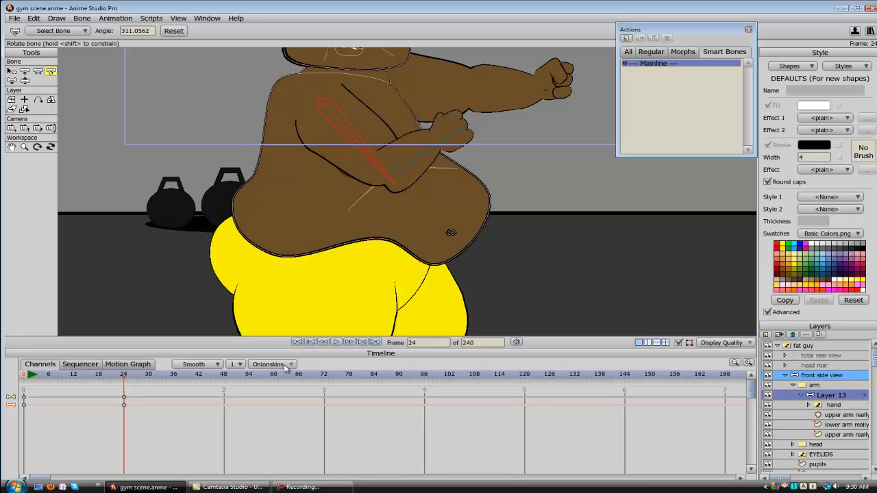
Enable onion skins and scrub the timeline between frames 1 and 24.
left_click(272, 364)
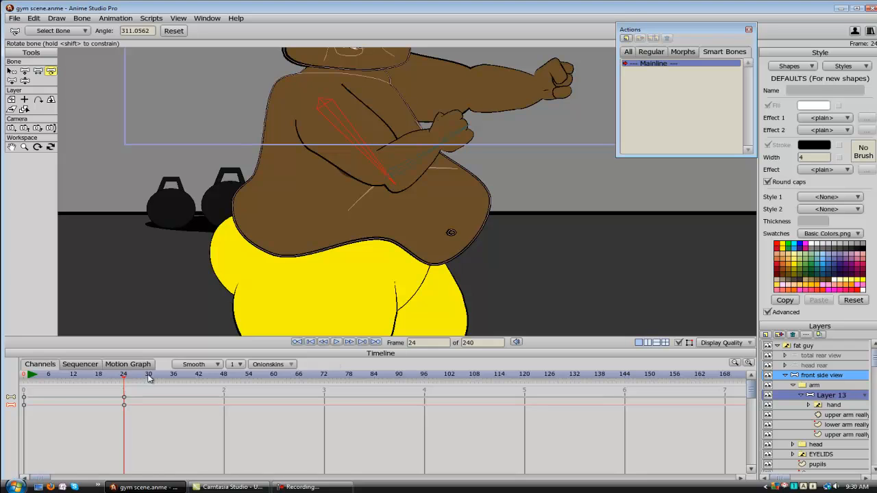
mouse_move(345, 148)
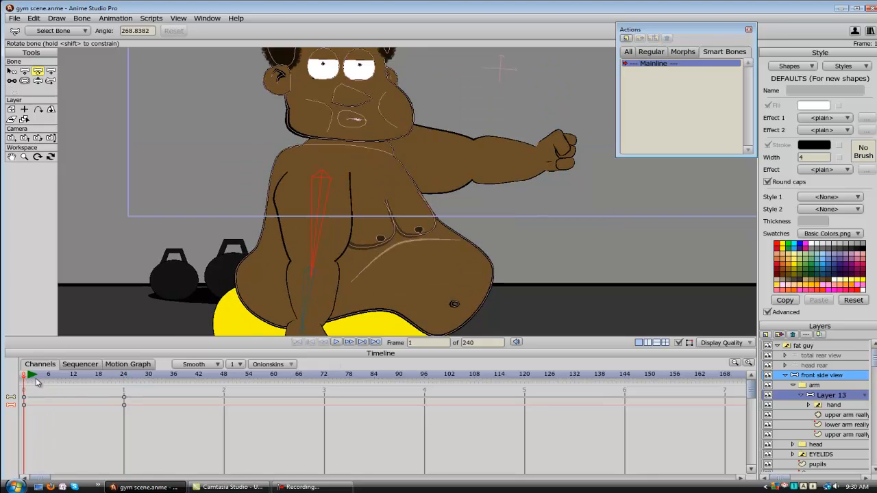
left_click_drag(24, 385, 124, 385)
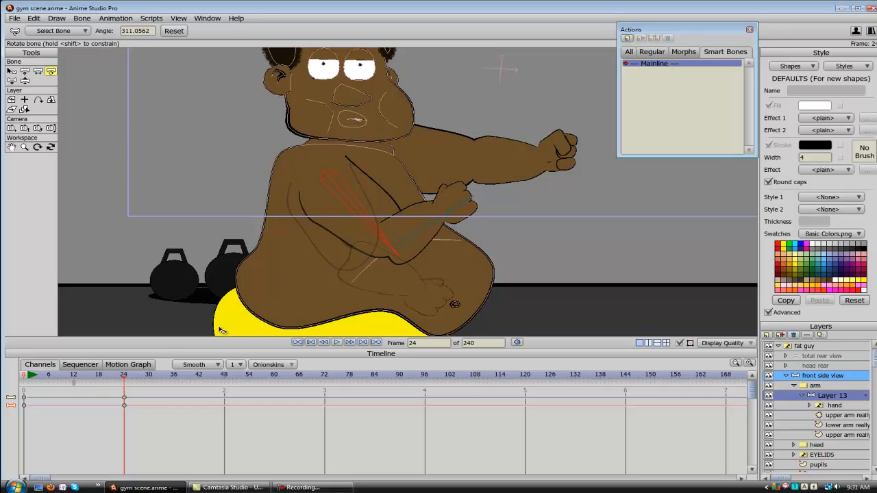
mouse_move(88, 390)
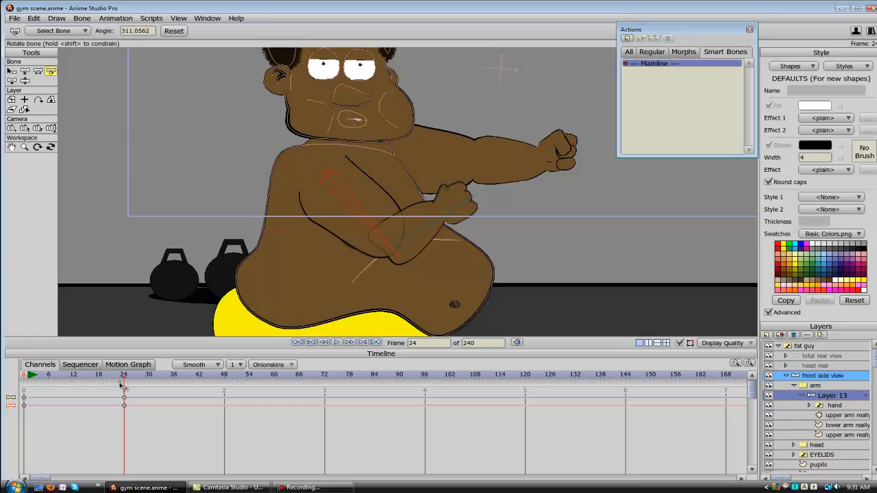
mouse_move(101, 386)
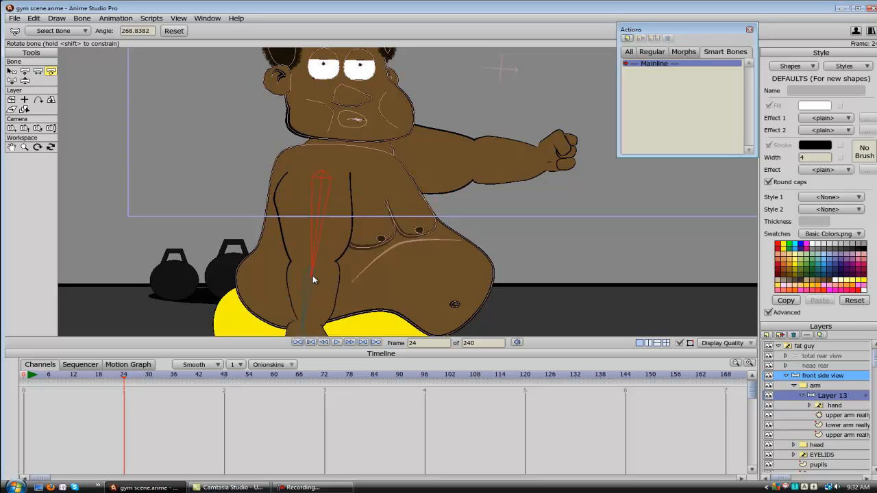
Rotate the lower arm bone at frame 24 so the forearm lies across the belly.
left_click_drag(312, 280, 364, 266)
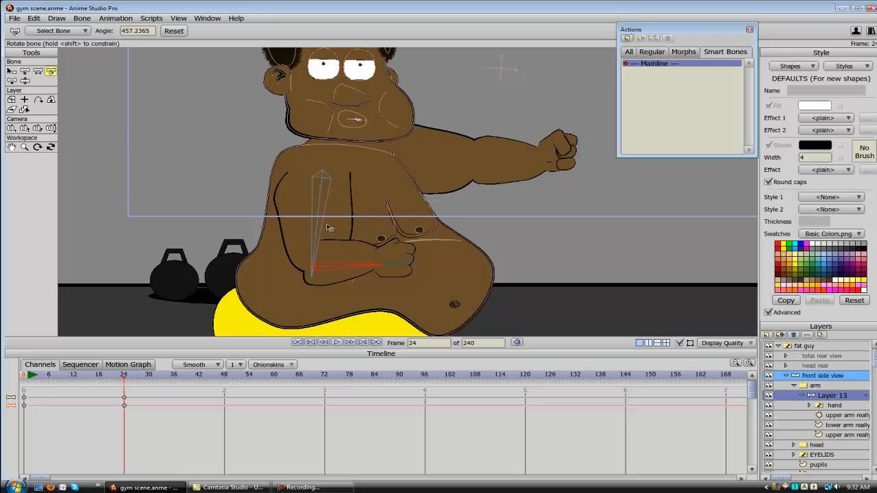
mouse_move(355, 248)
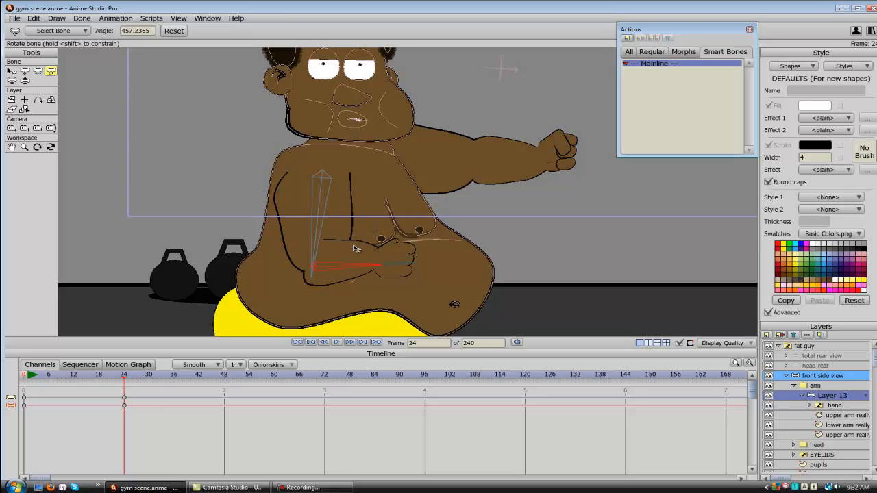
mouse_move(335, 265)
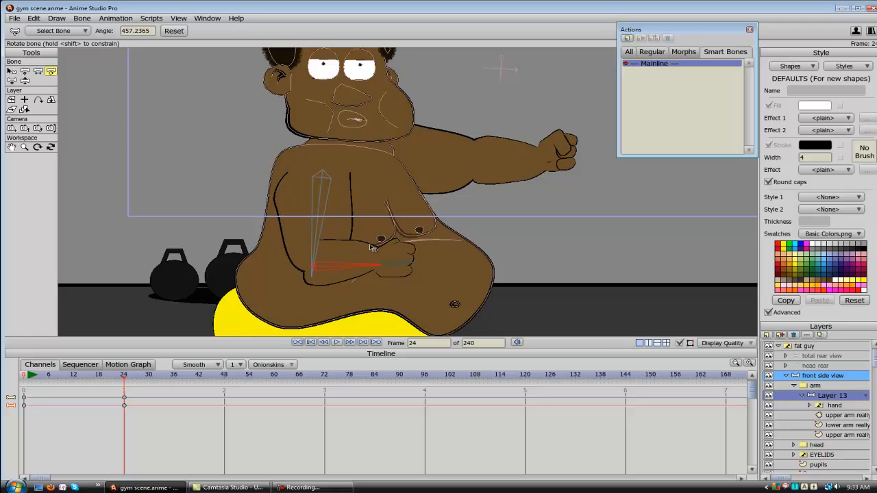
left_click_drag(370, 247, 342, 277)
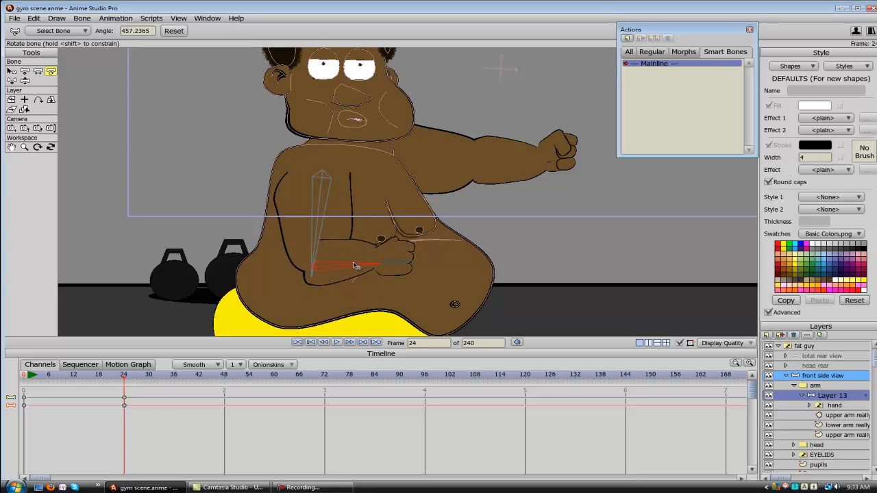
left_click_drag(356, 266, 329, 277)
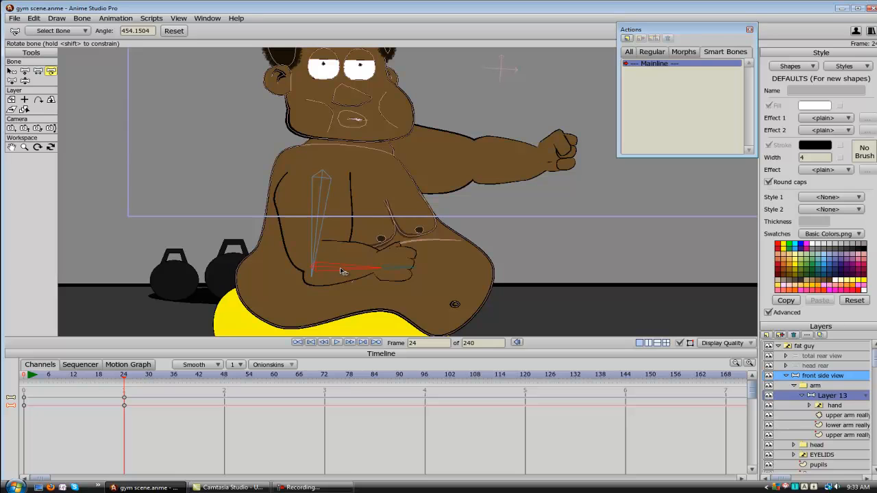
mouse_move(351, 231)
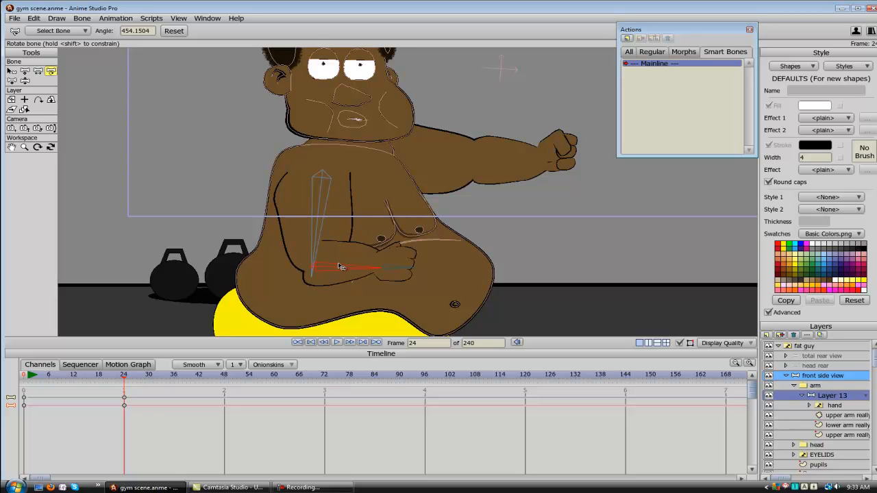
mouse_move(334, 262)
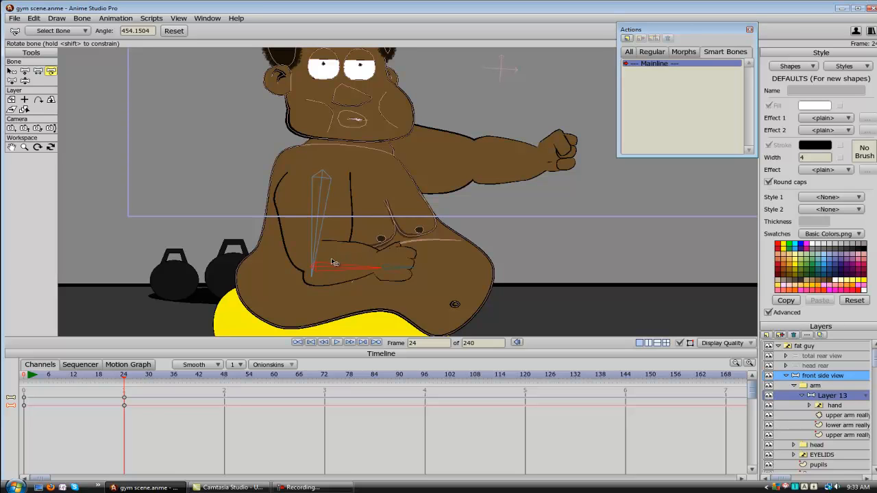
mouse_move(336, 264)
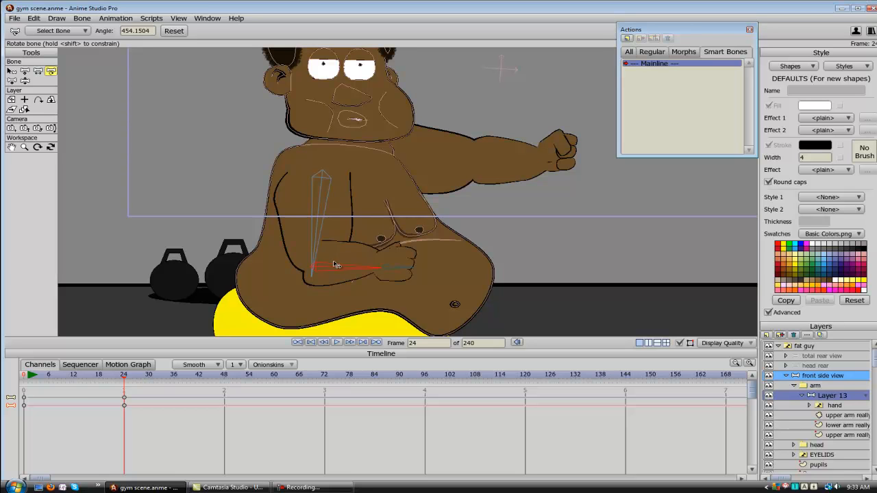
mouse_move(334, 265)
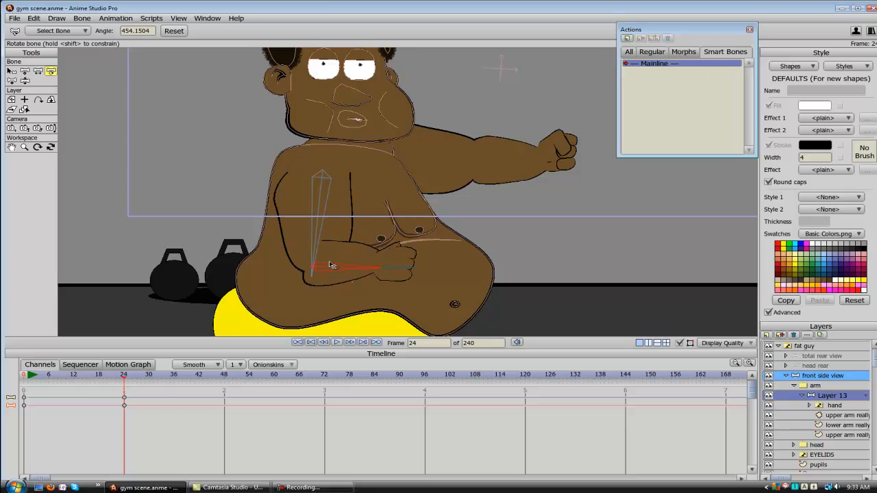
mouse_move(336, 273)
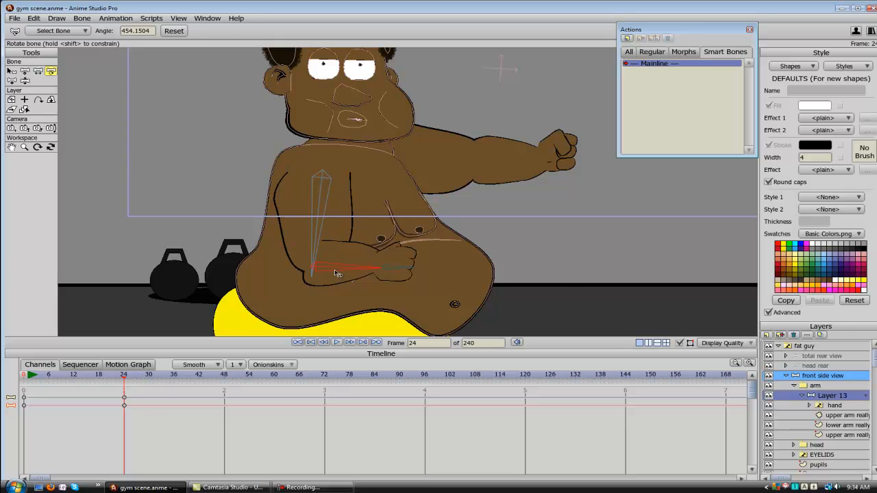